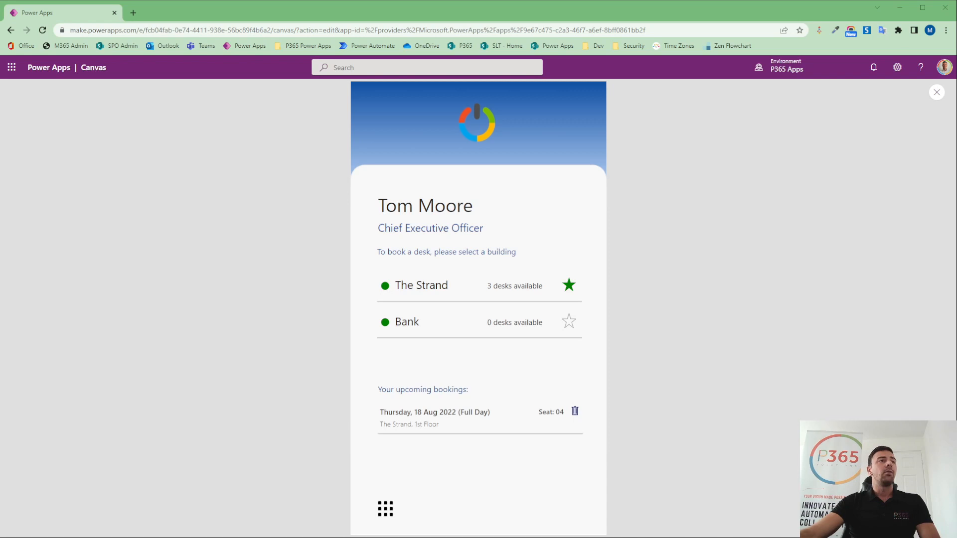
At The Strand, zoom to the desks, advance to 19 Aug 2022, check seat 03, and go back.
click(422, 285)
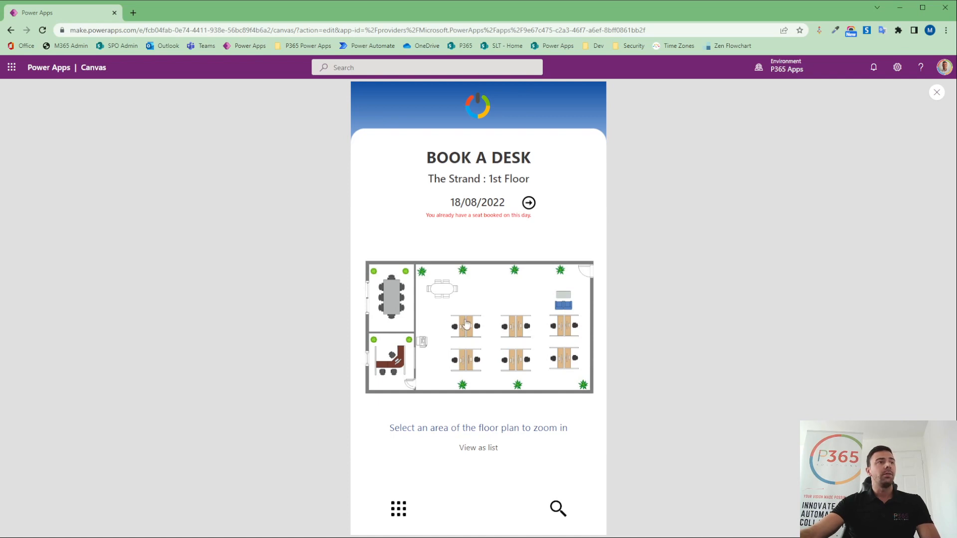
click(465, 326)
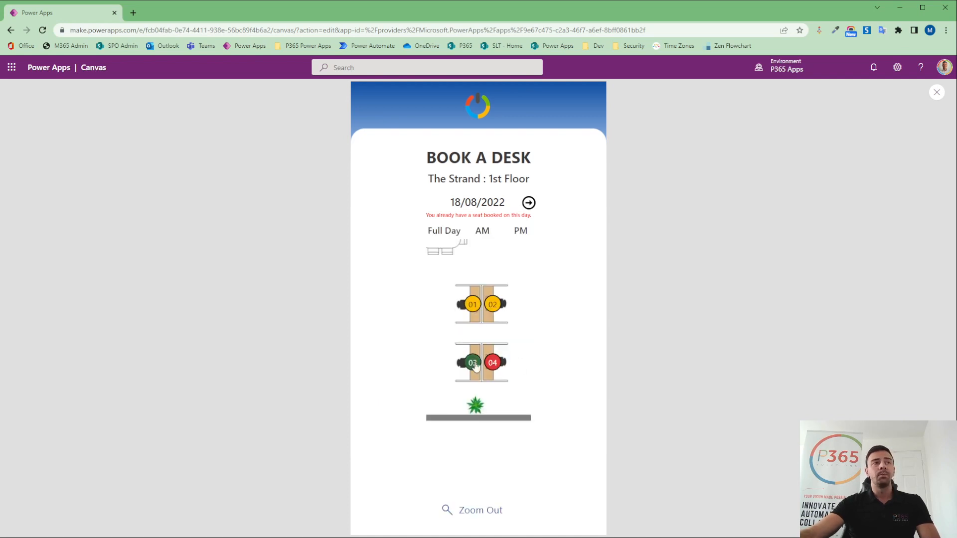
click(527, 202)
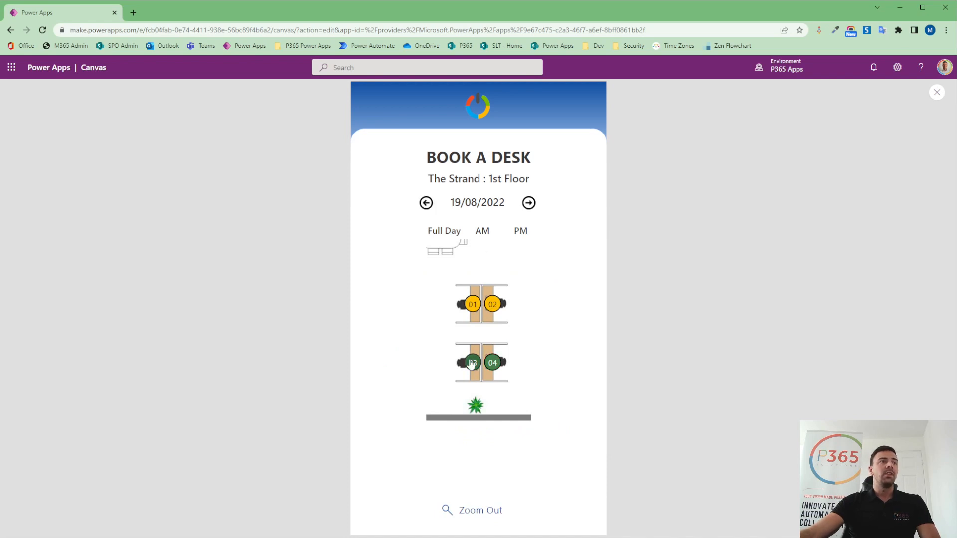
click(471, 362)
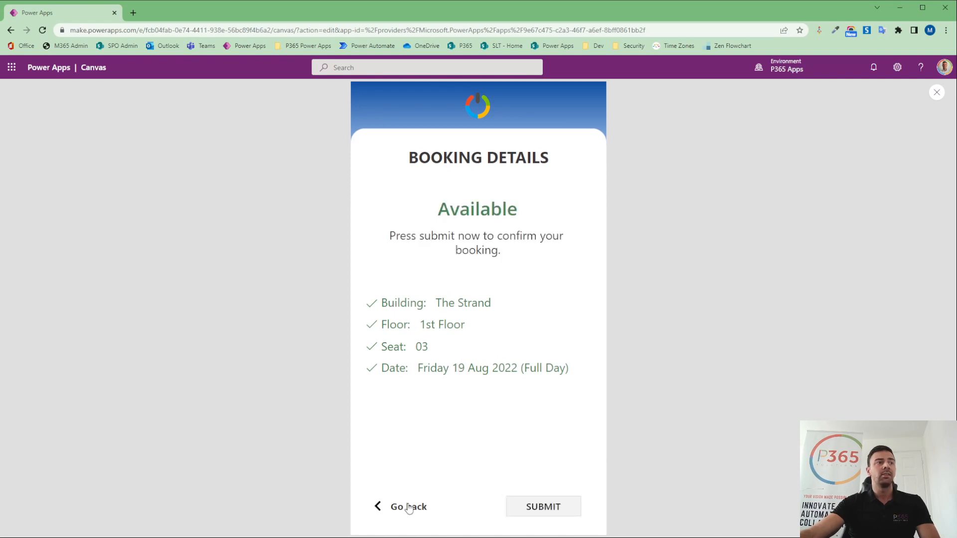
click(408, 506)
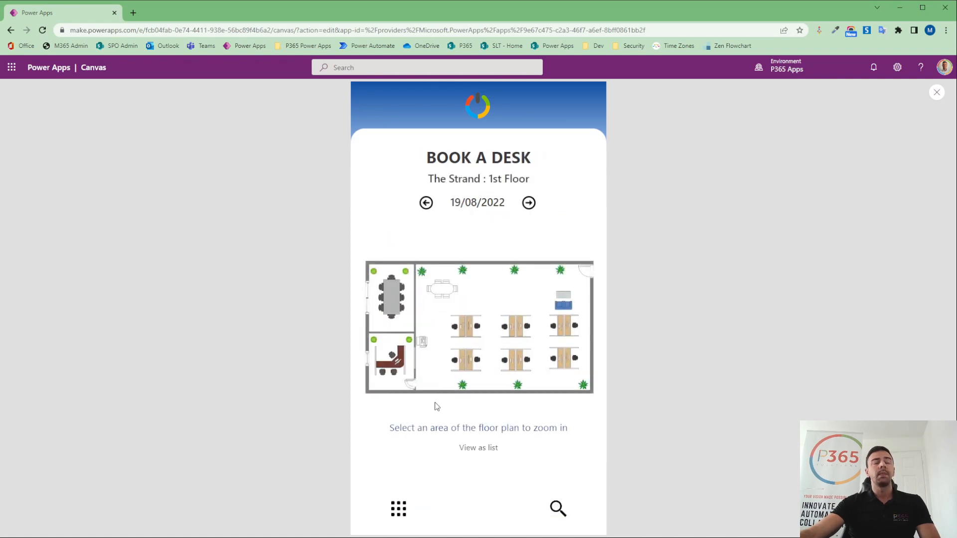
mouse_move(484, 342)
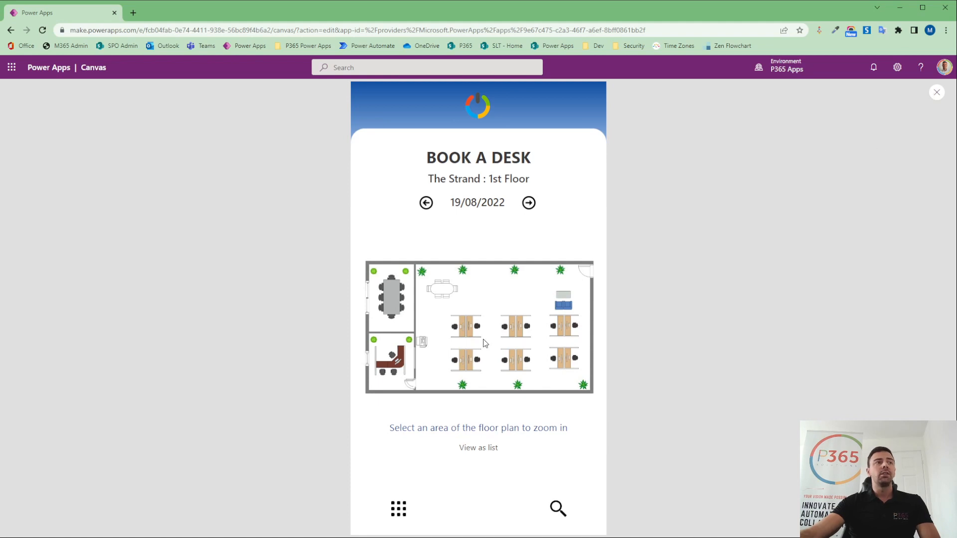
Zoom into the desk cluster and choose Full Day for 18/08/2022, where seat 04 is booked.
click(482, 327)
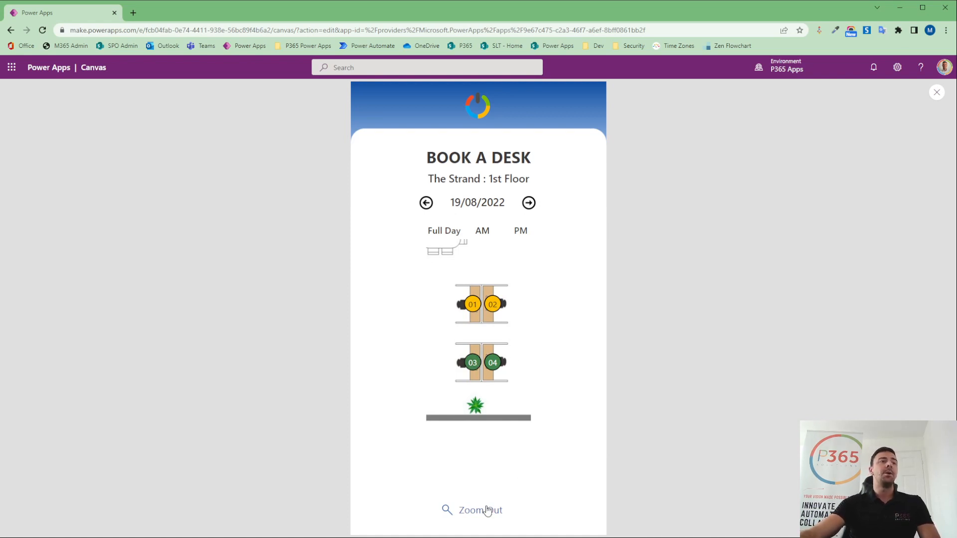
mouse_move(487, 342)
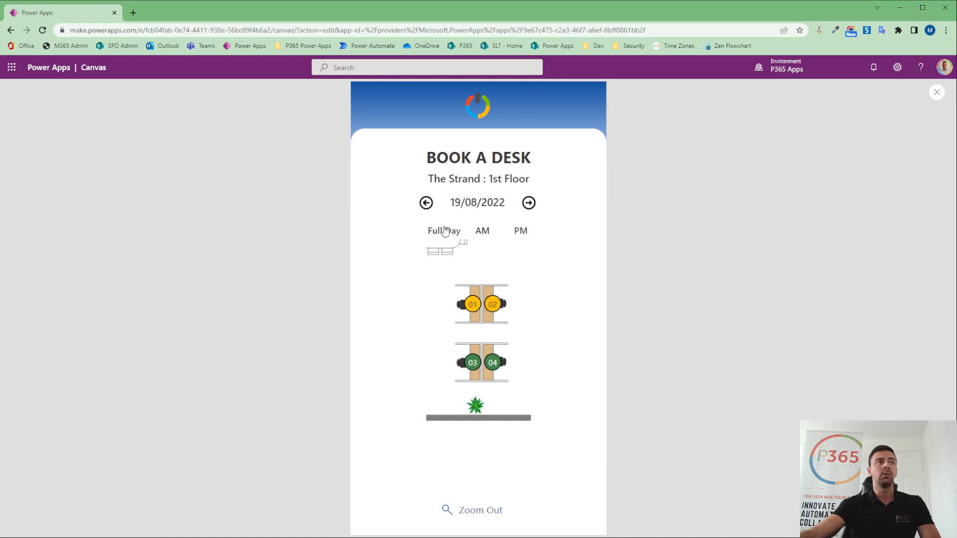
click(426, 203)
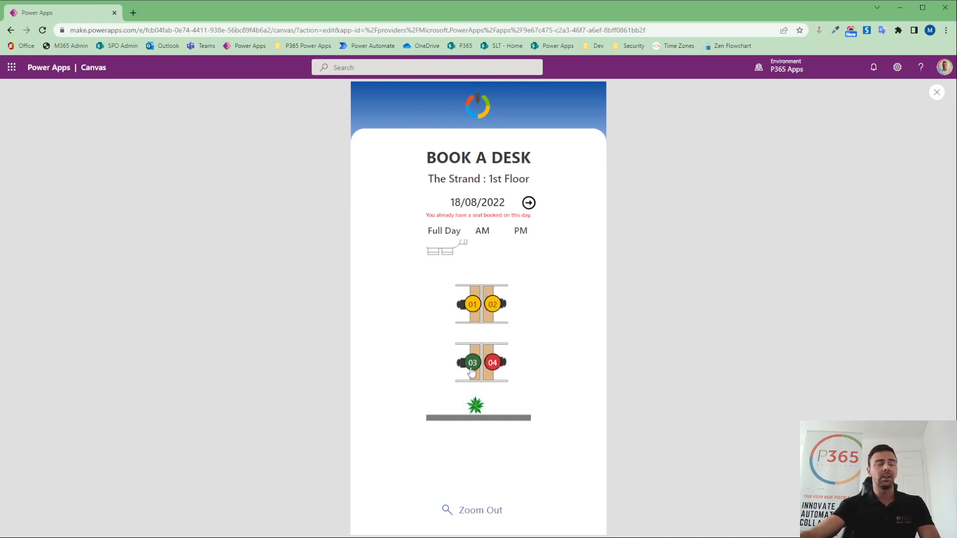
mouse_move(542, 351)
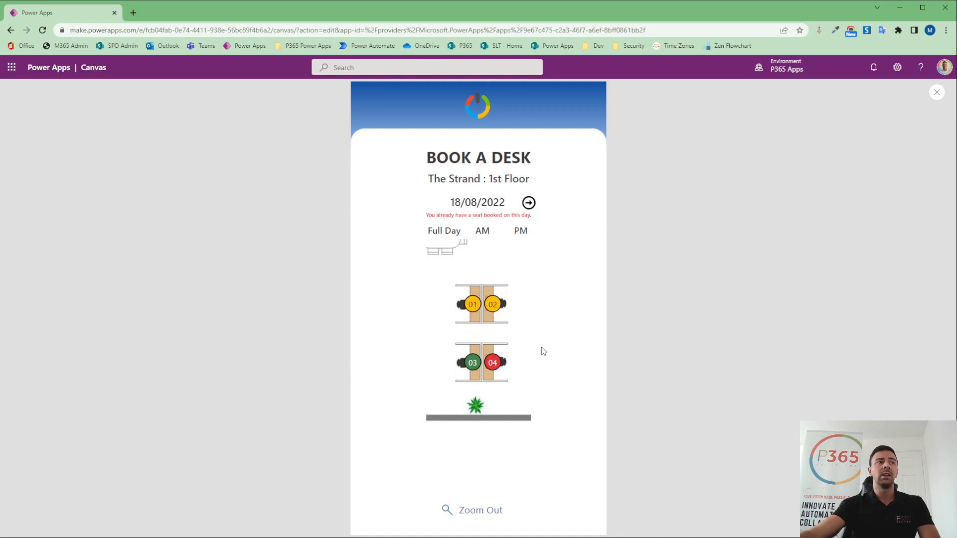
mouse_move(475, 346)
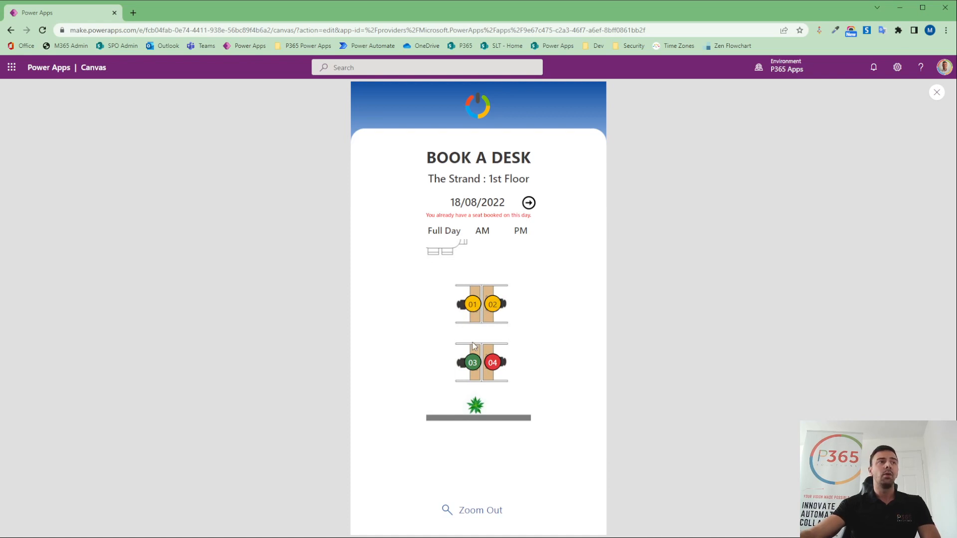
mouse_move(556, 383)
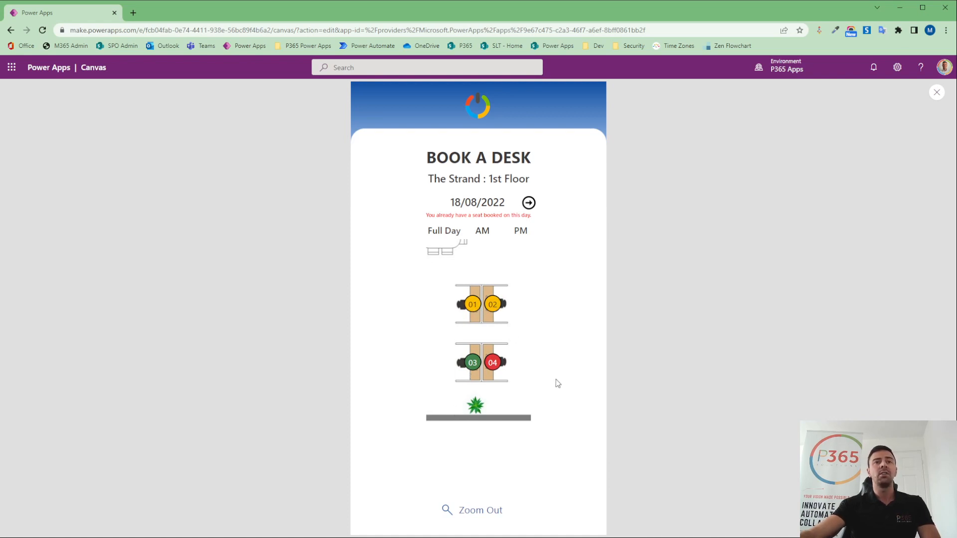
mouse_move(561, 383)
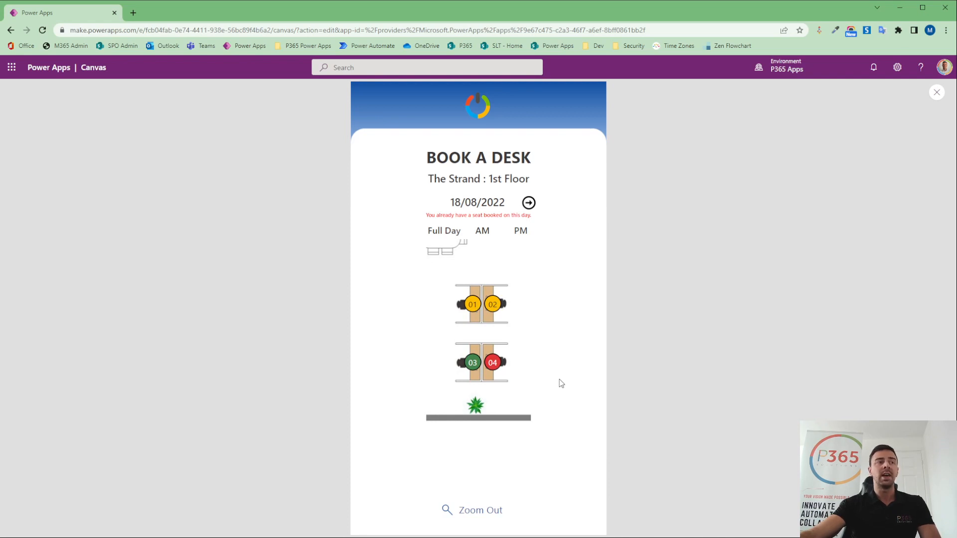
mouse_move(476, 335)
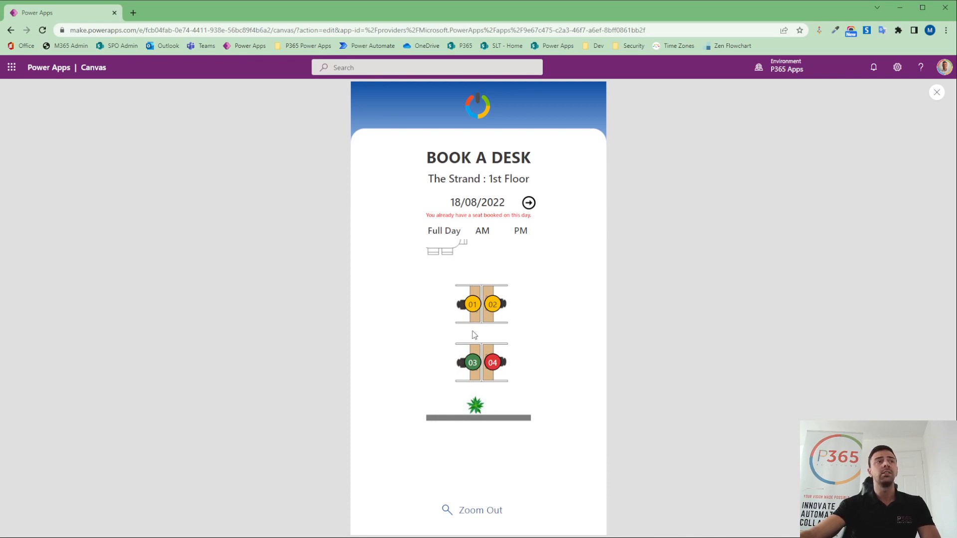
mouse_move(520, 343)
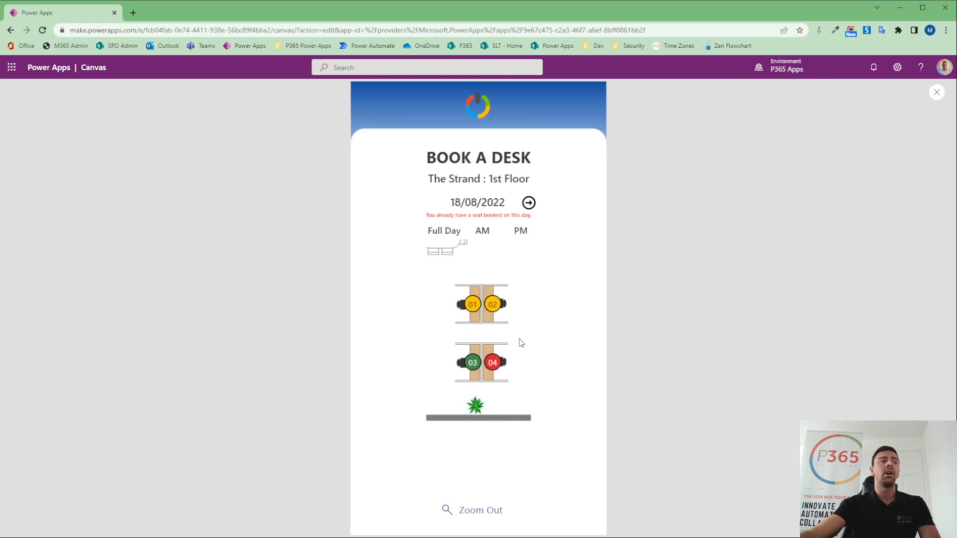
mouse_move(492, 363)
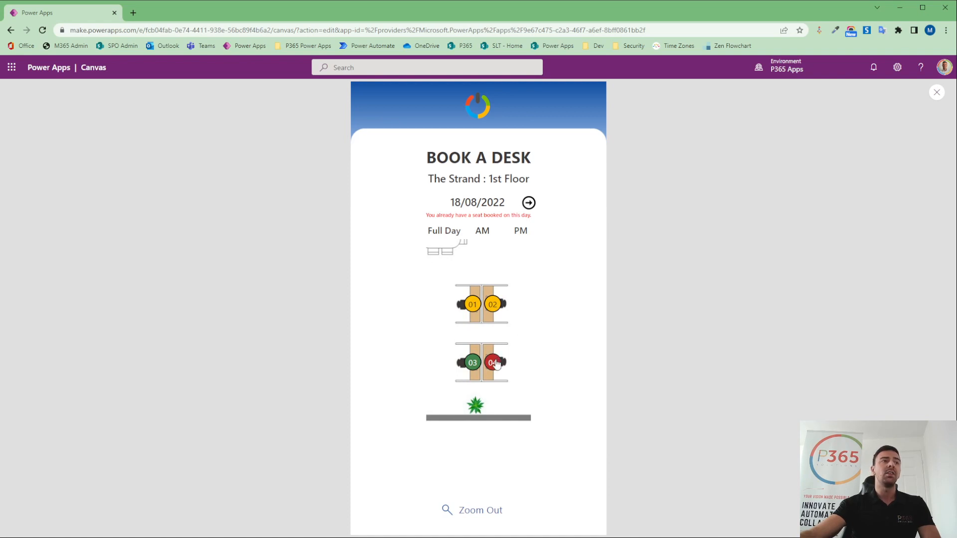
mouse_move(535, 339)
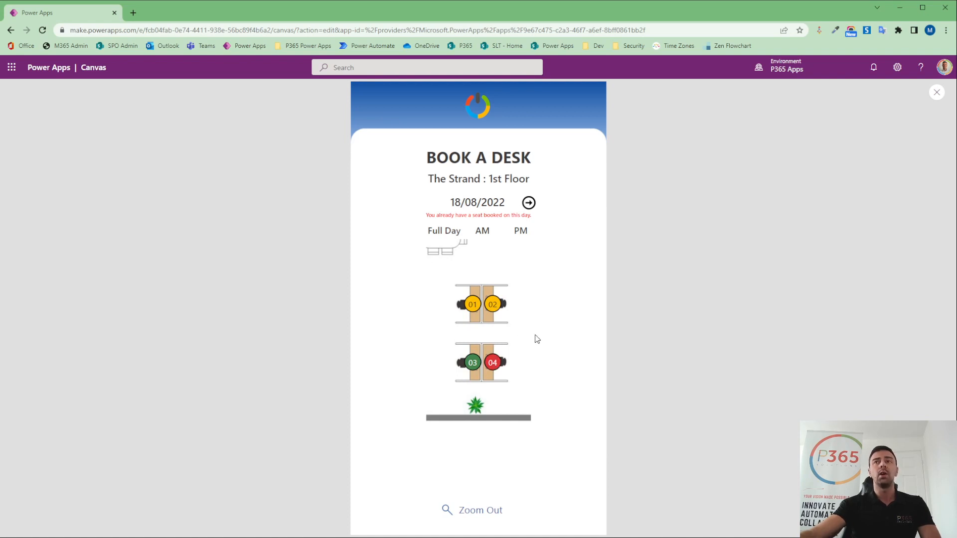
mouse_move(462, 335)
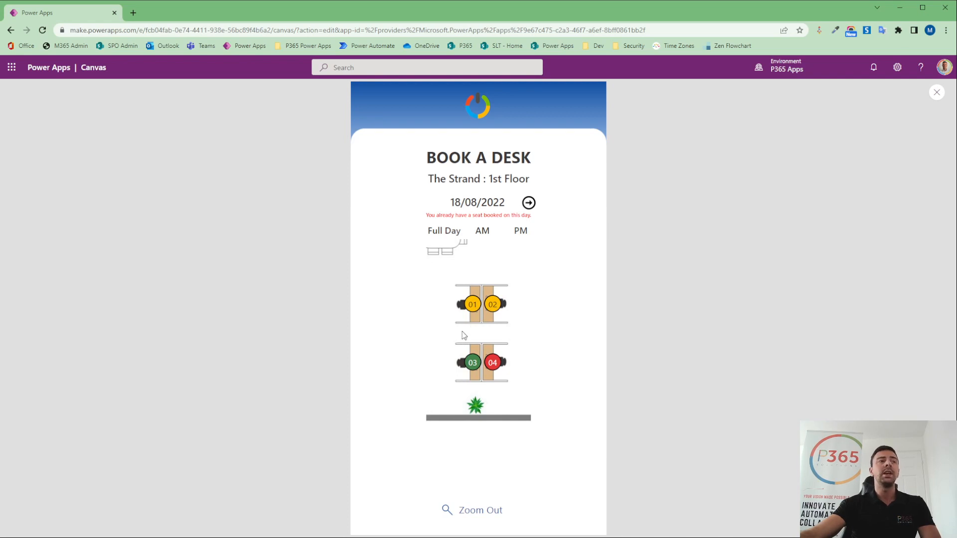
mouse_move(516, 337)
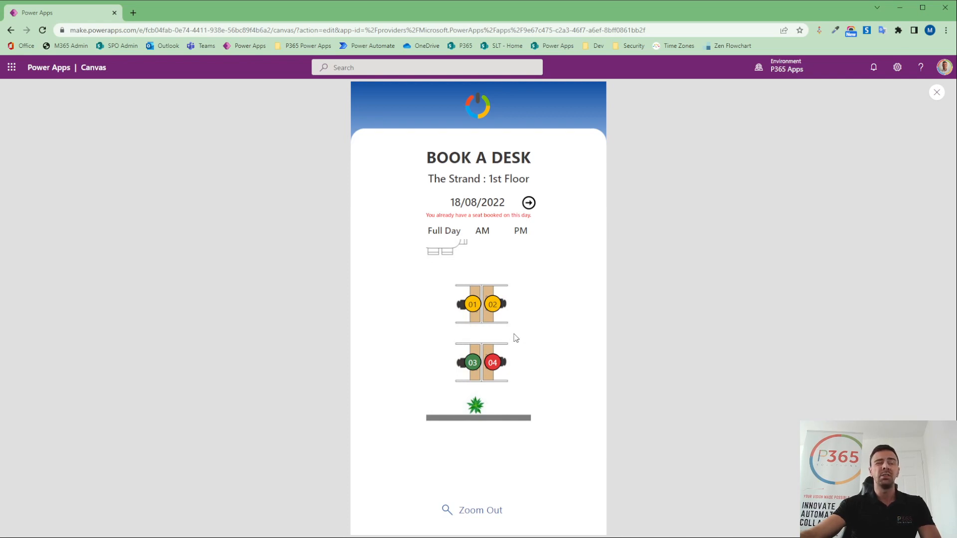
mouse_move(935, 95)
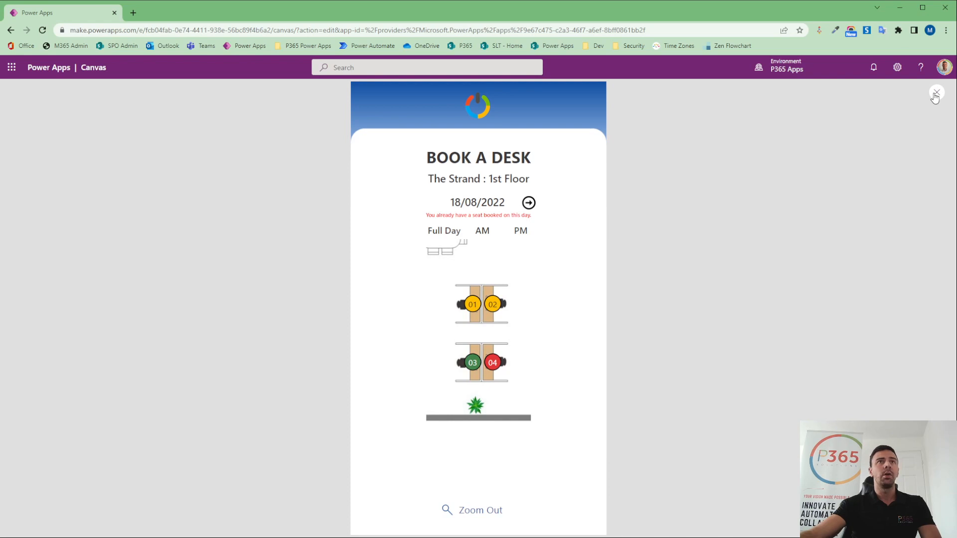
Exit preview, inspect seat 01's call to btnSeatClick, then show btnSeatClick's OnSelect formula.
click(937, 92)
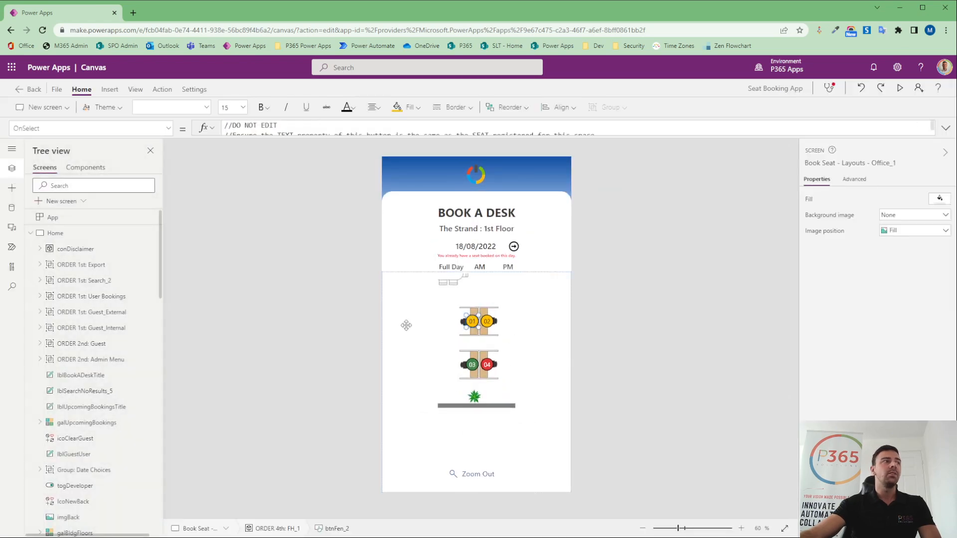
click(79, 416)
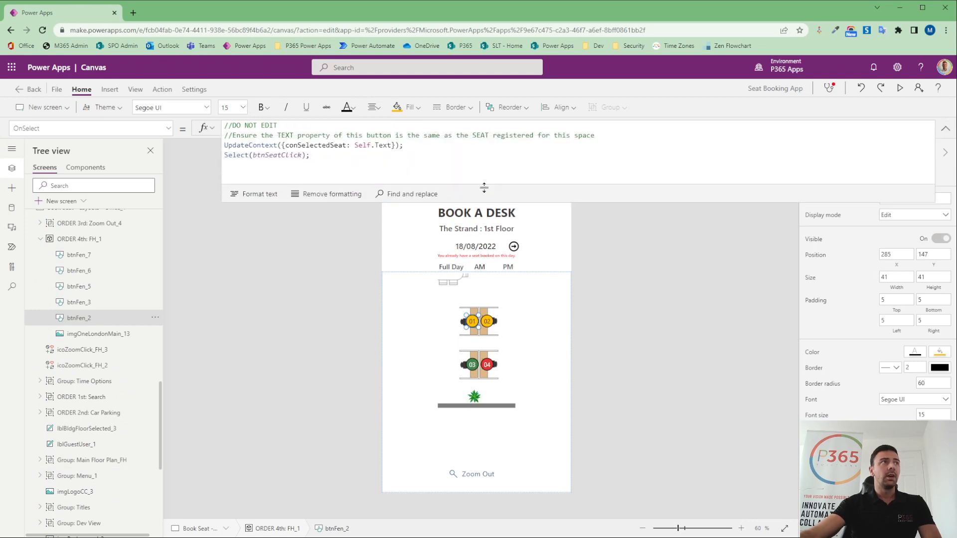
click(471, 321)
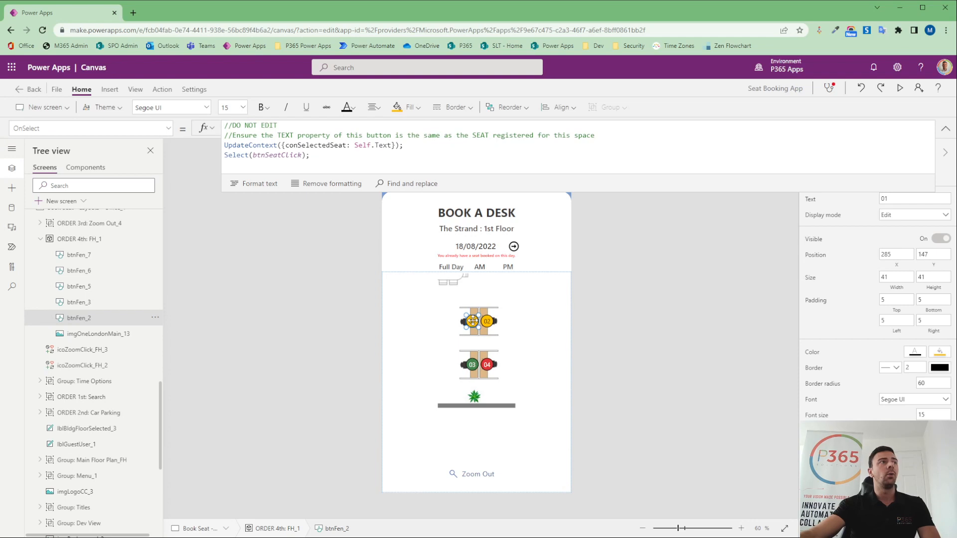
triple_click(311, 145)
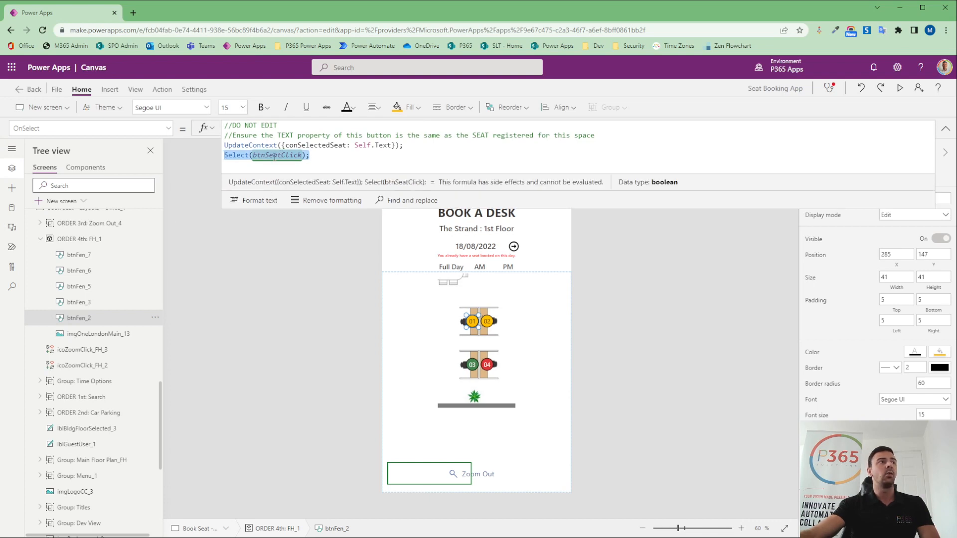
scroll(down, 3)
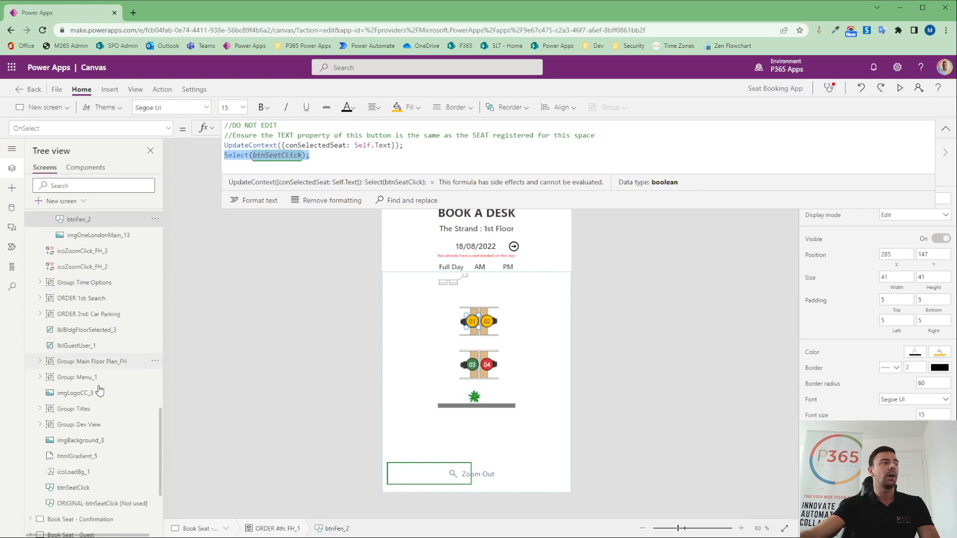
click(73, 487)
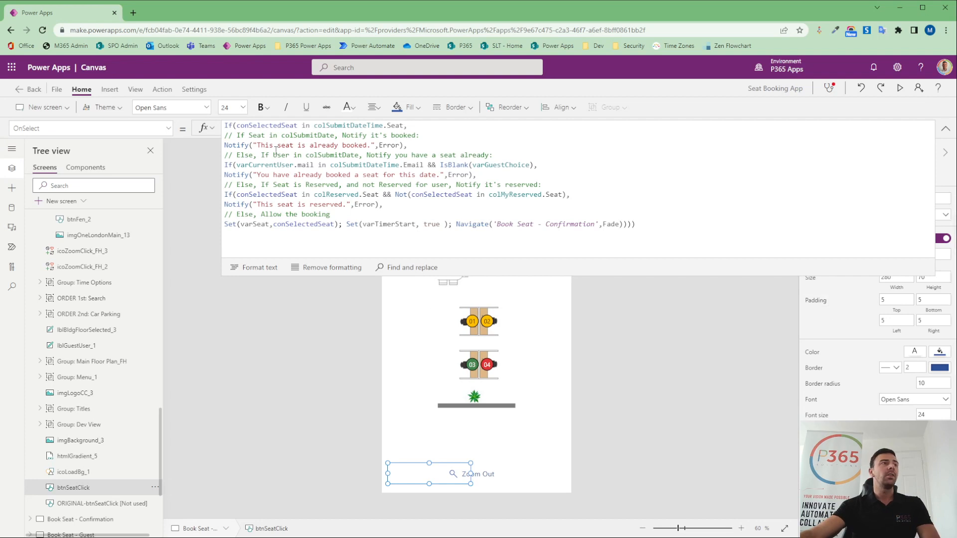
Replace Error with NotificationType.Error and Fade with ScreenTransition.Fade, then collapse the formula bar.
click(265, 125)
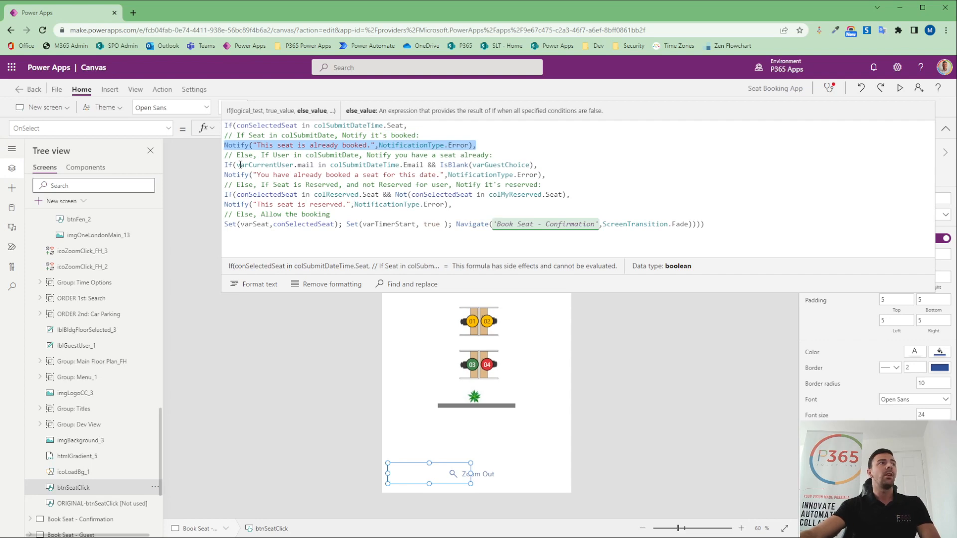
click(365, 165)
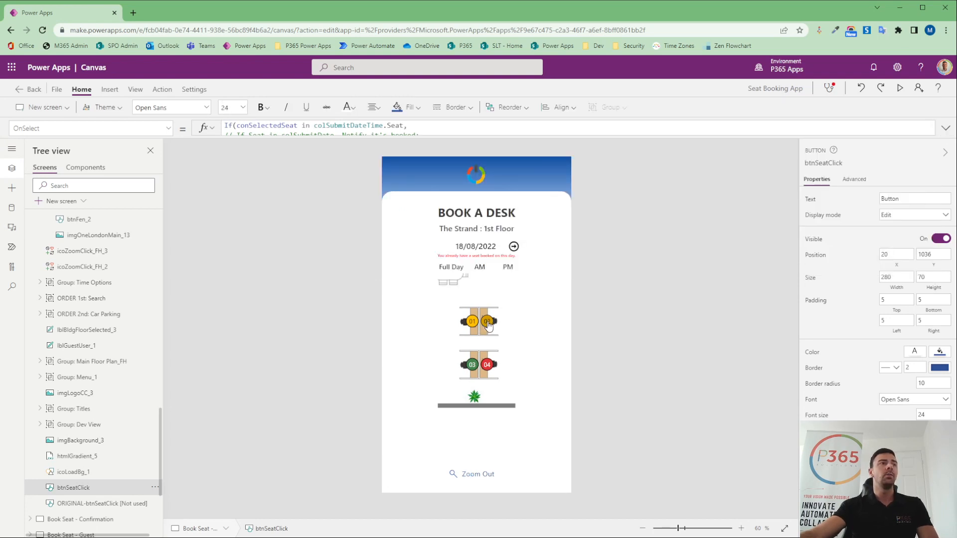
Test seats 02 and 04 for already-booked warnings, then select a seat to view its formula.
click(487, 321)
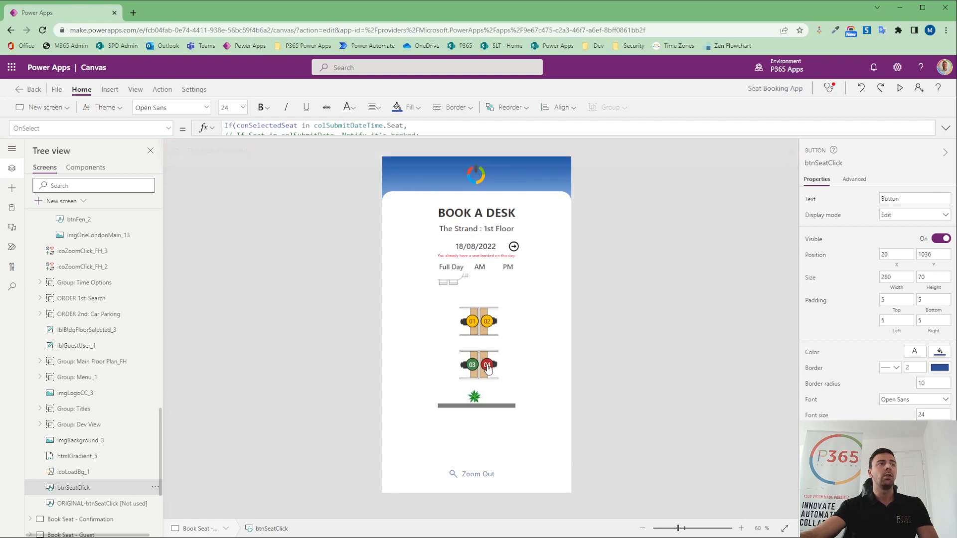
click(487, 365)
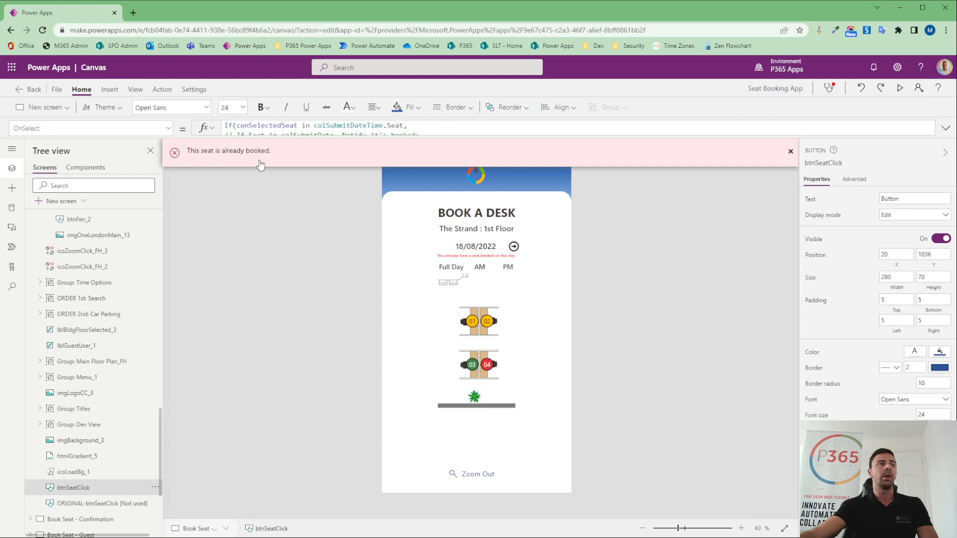
mouse_move(410, 298)
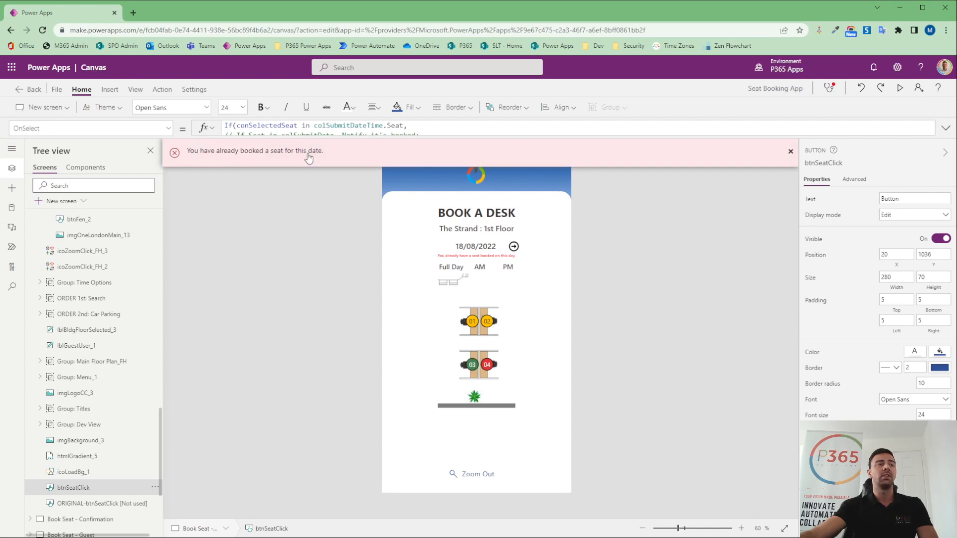
click(477, 473)
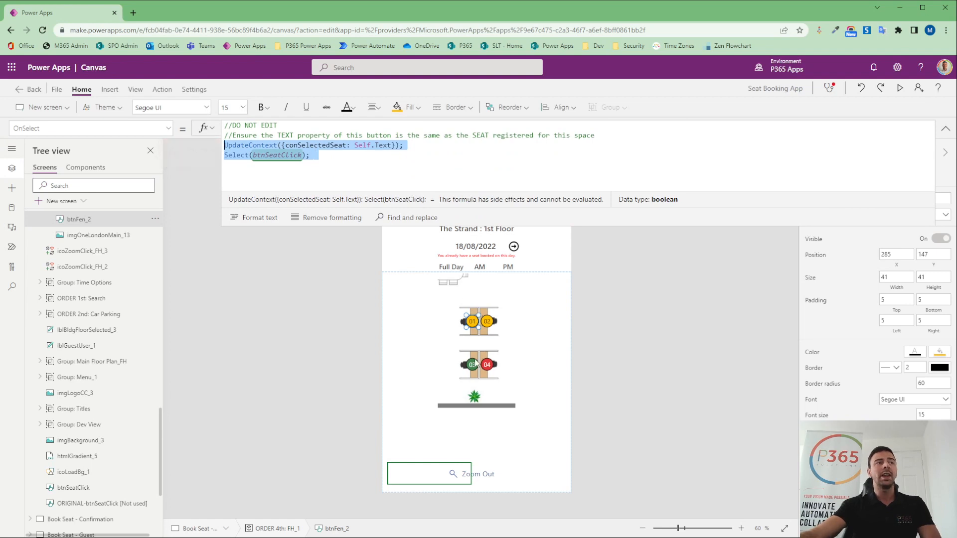
Paste copies of the seat button labelled 03 to the right of the desk cluster.
click(486, 365)
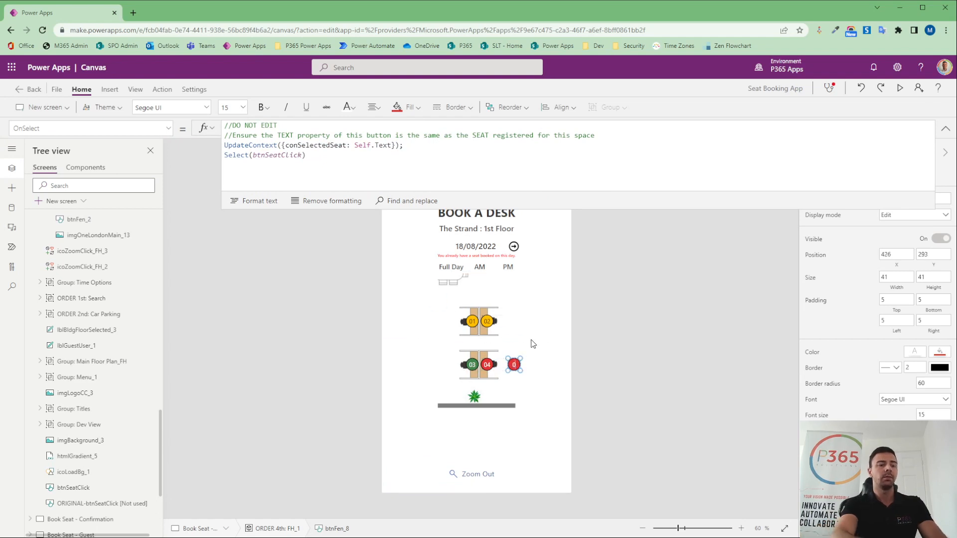
click(940, 238)
text(05)
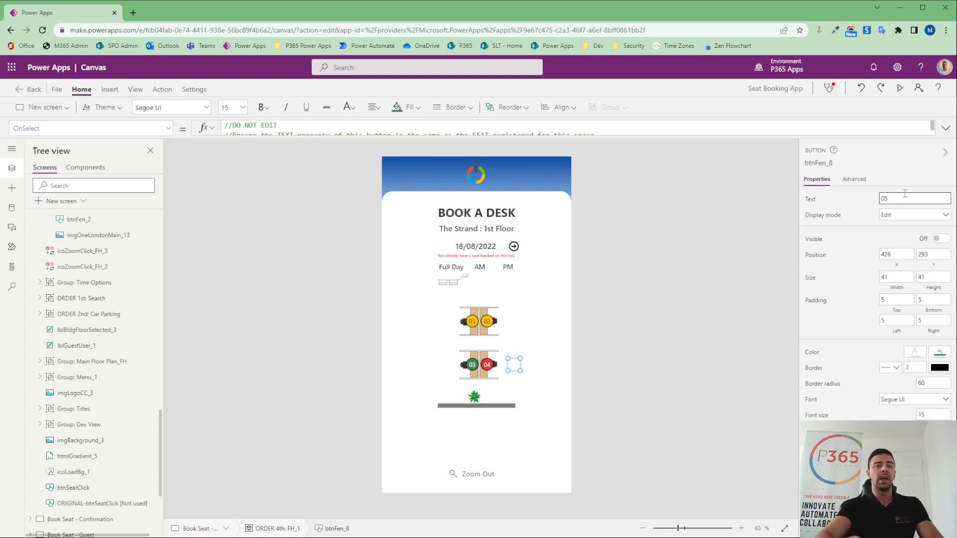
click(535, 340)
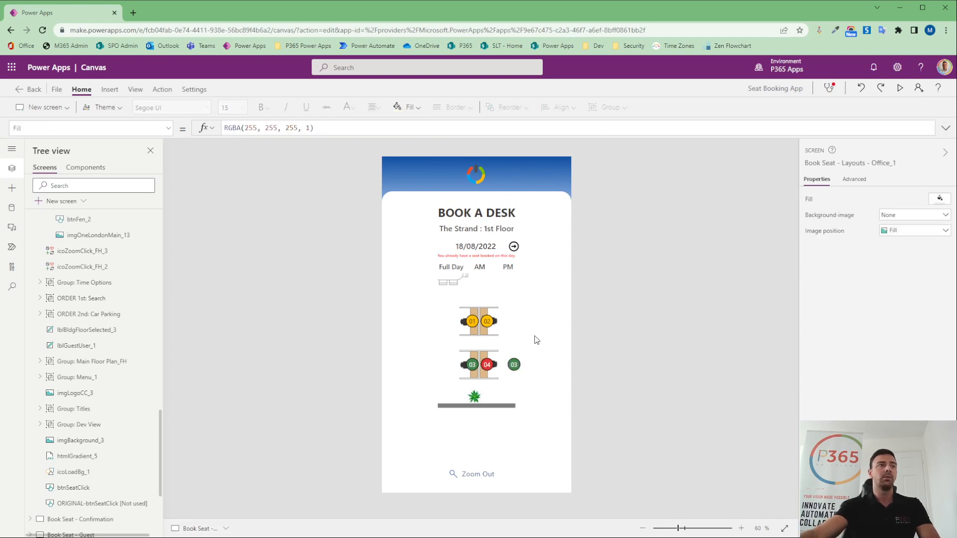
click(514, 365)
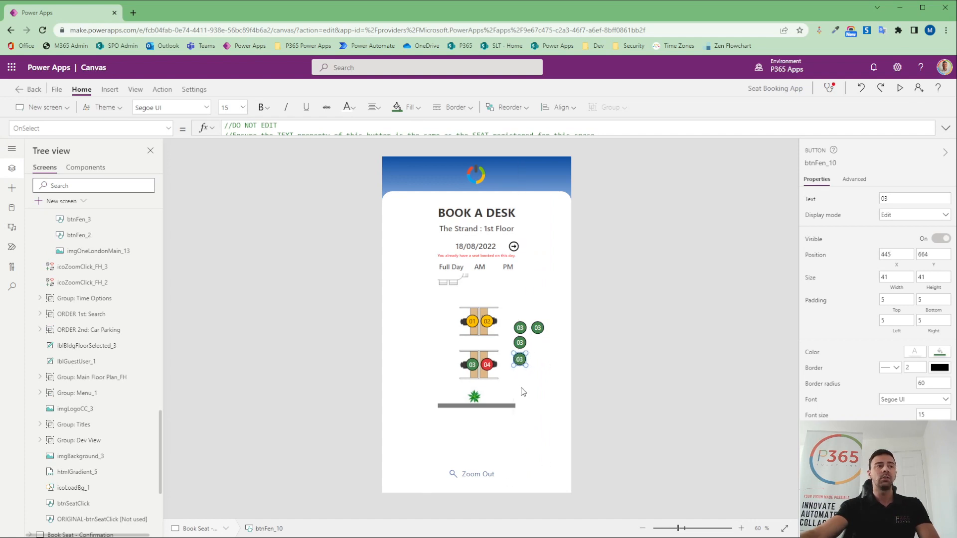
scroll(down, 3)
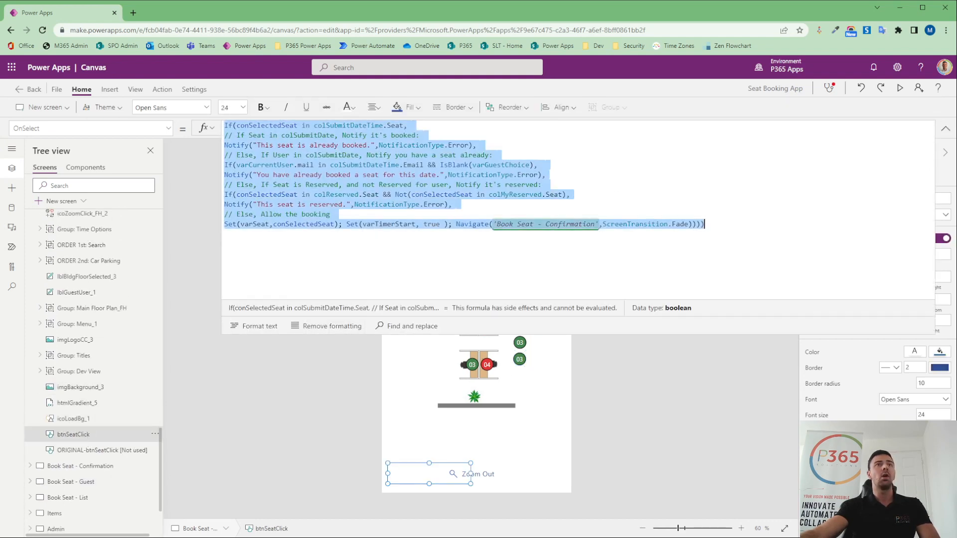
click(519, 328)
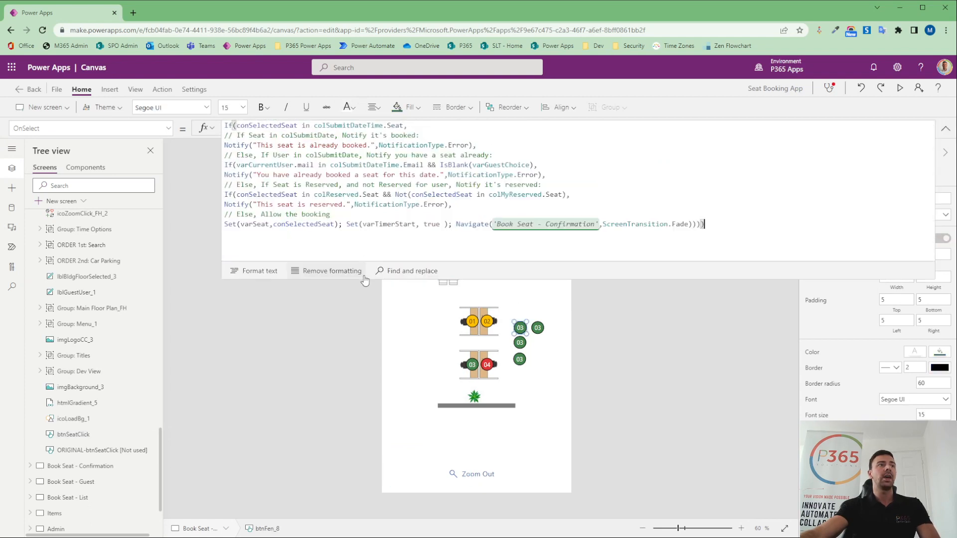
Select the new seat copies and delete the varCurrentUser colSubmitDateTime check and its comment.
click(429, 474)
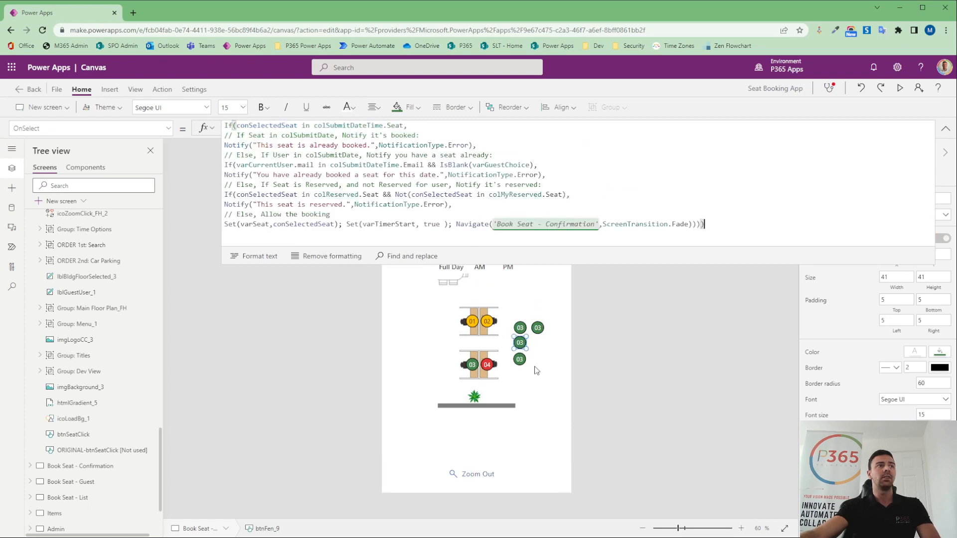
click(519, 359)
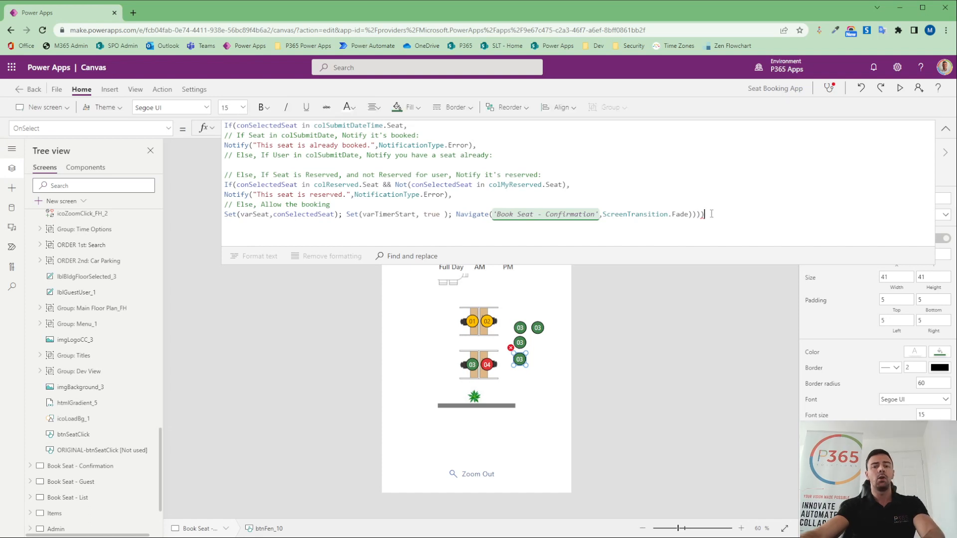
key(ctrl+a)
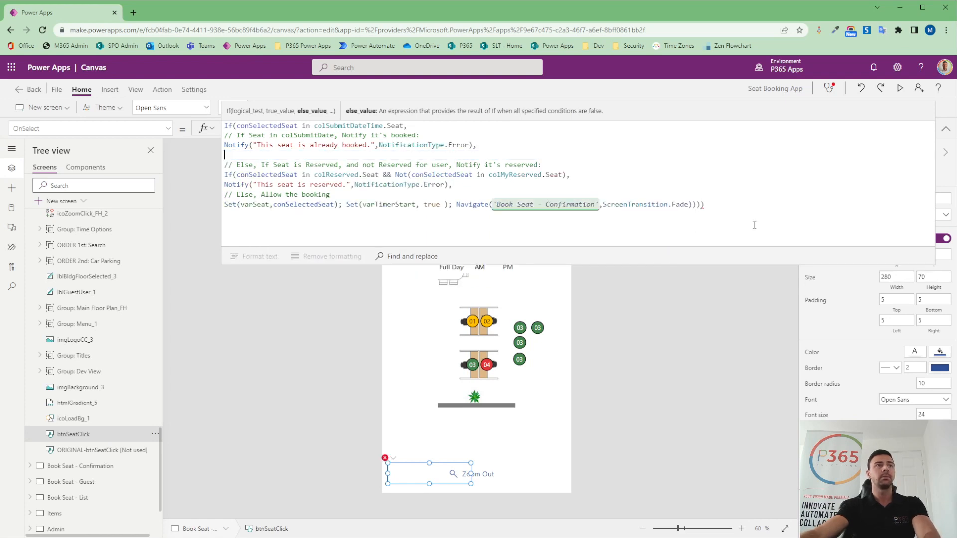
Preview the app and try booking a new seat 03 on The Strand floor plan.
click(899, 88)
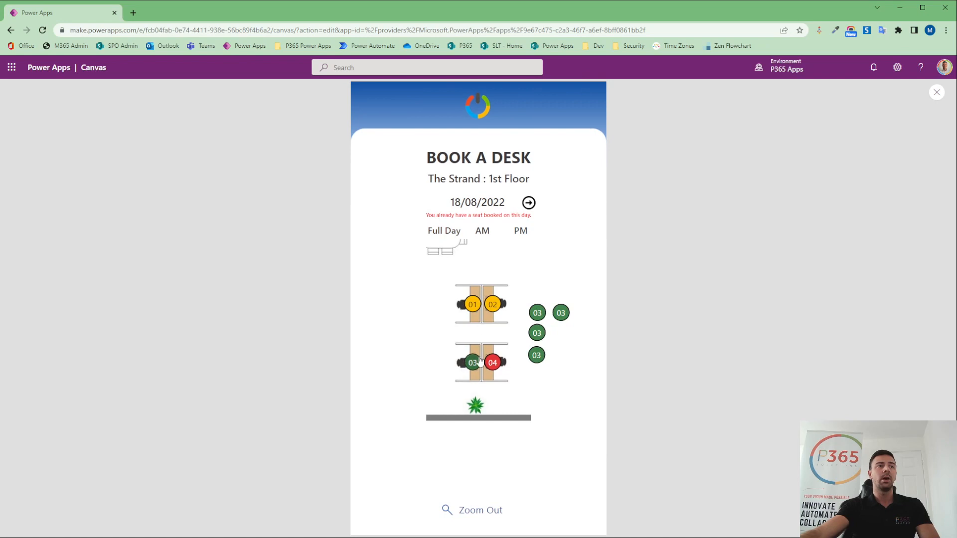
click(472, 361)
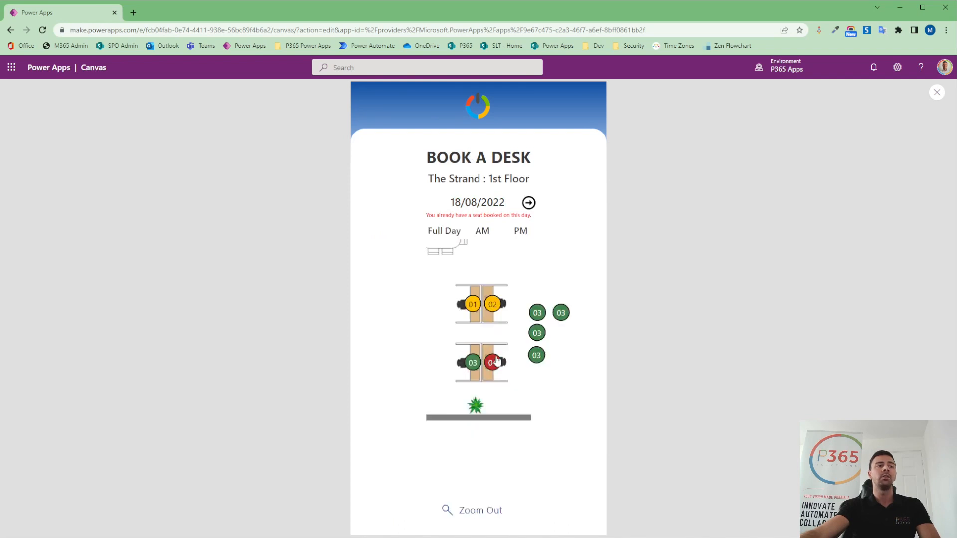
mouse_move(384, 511)
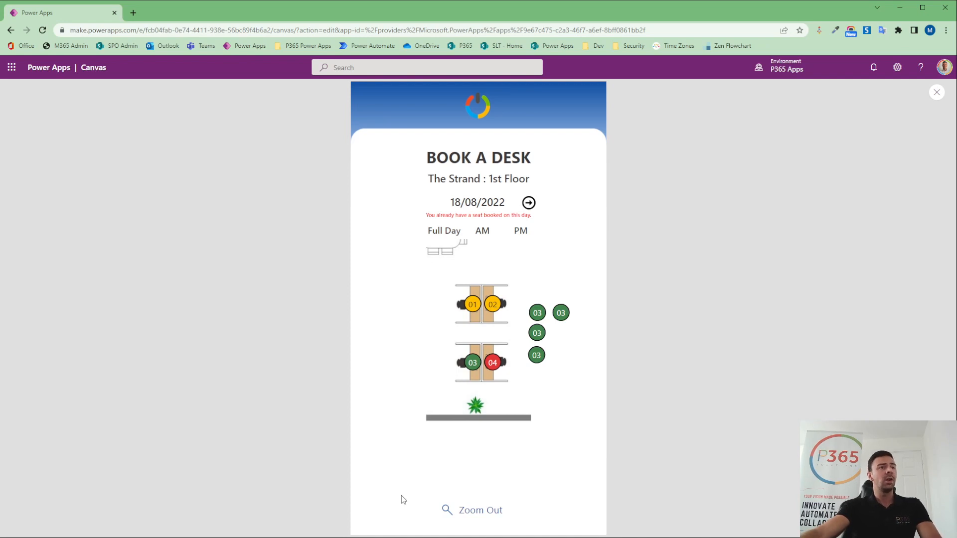
mouse_move(483, 321)
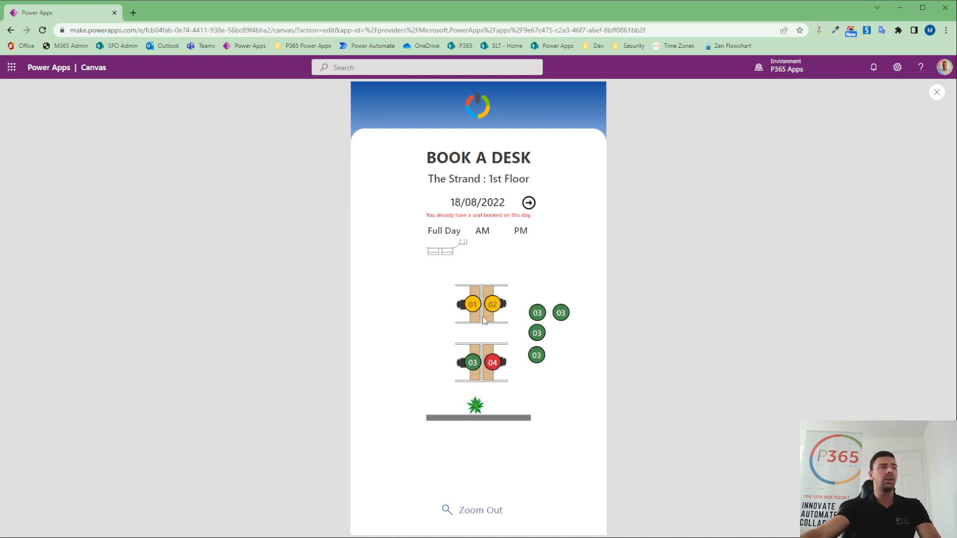
mouse_move(502, 328)
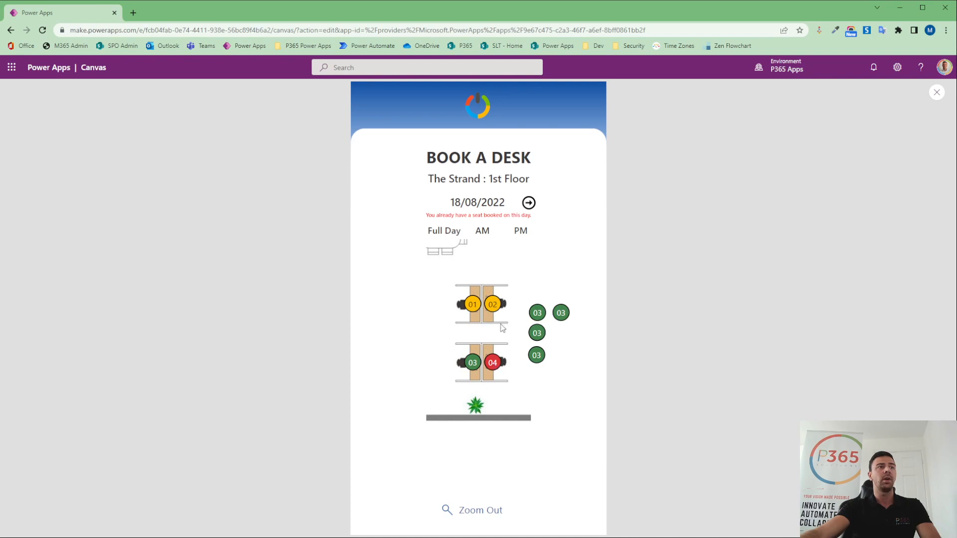
mouse_move(508, 411)
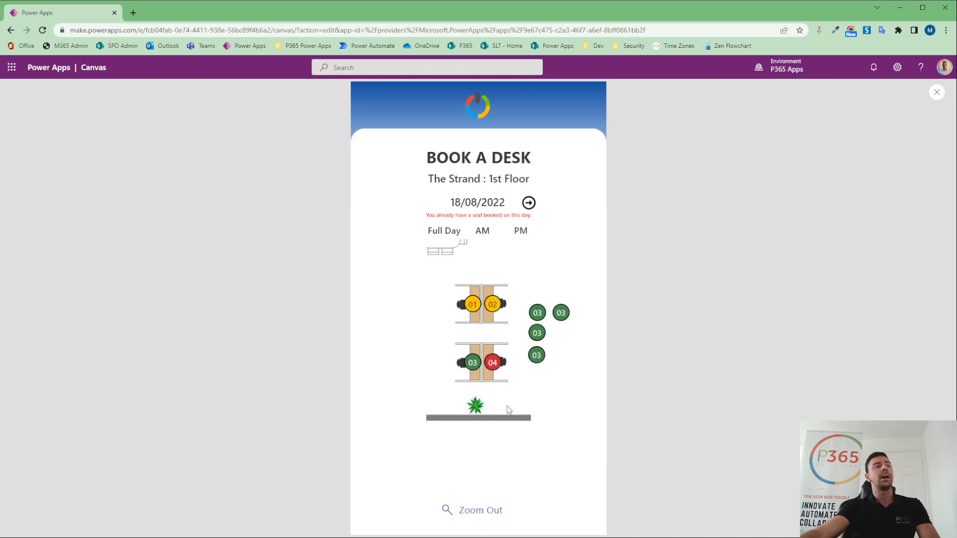
mouse_move(509, 412)
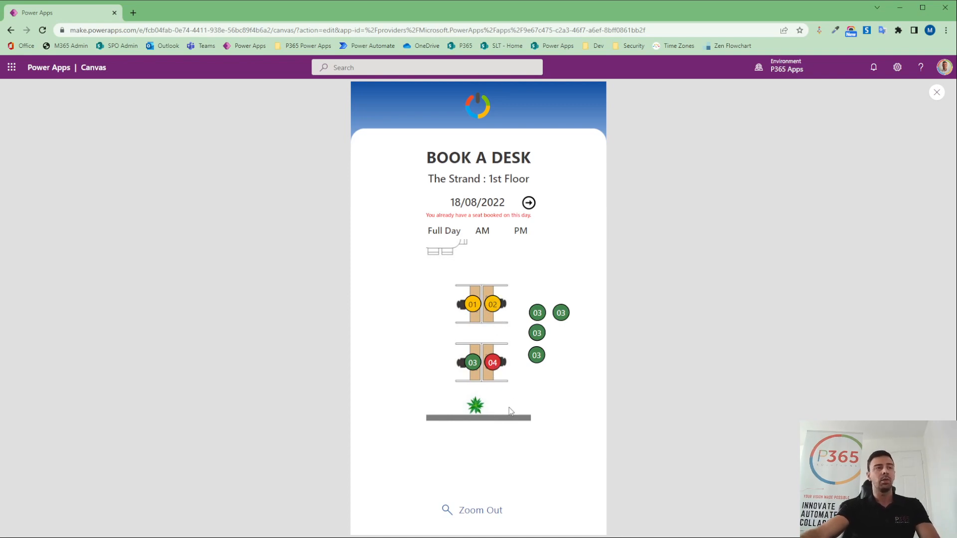
mouse_move(522, 414)
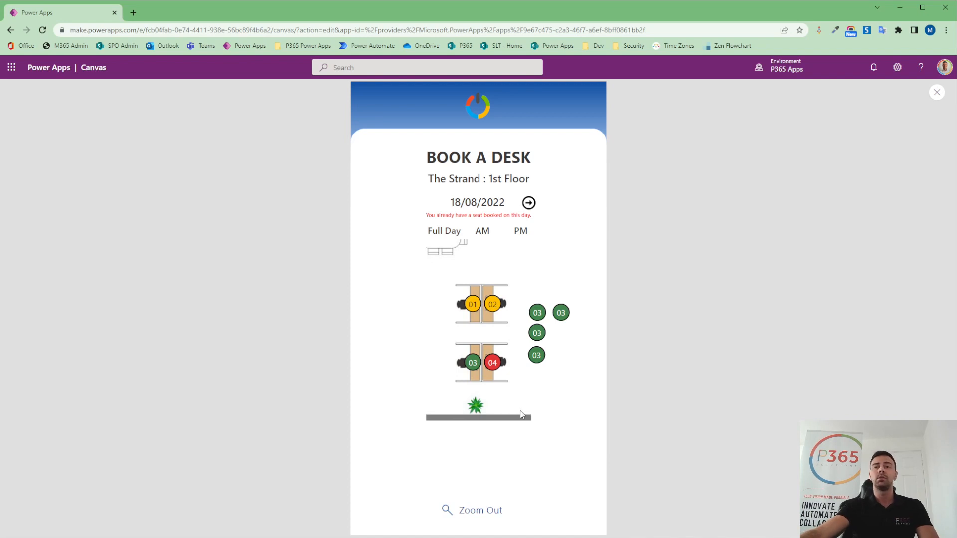